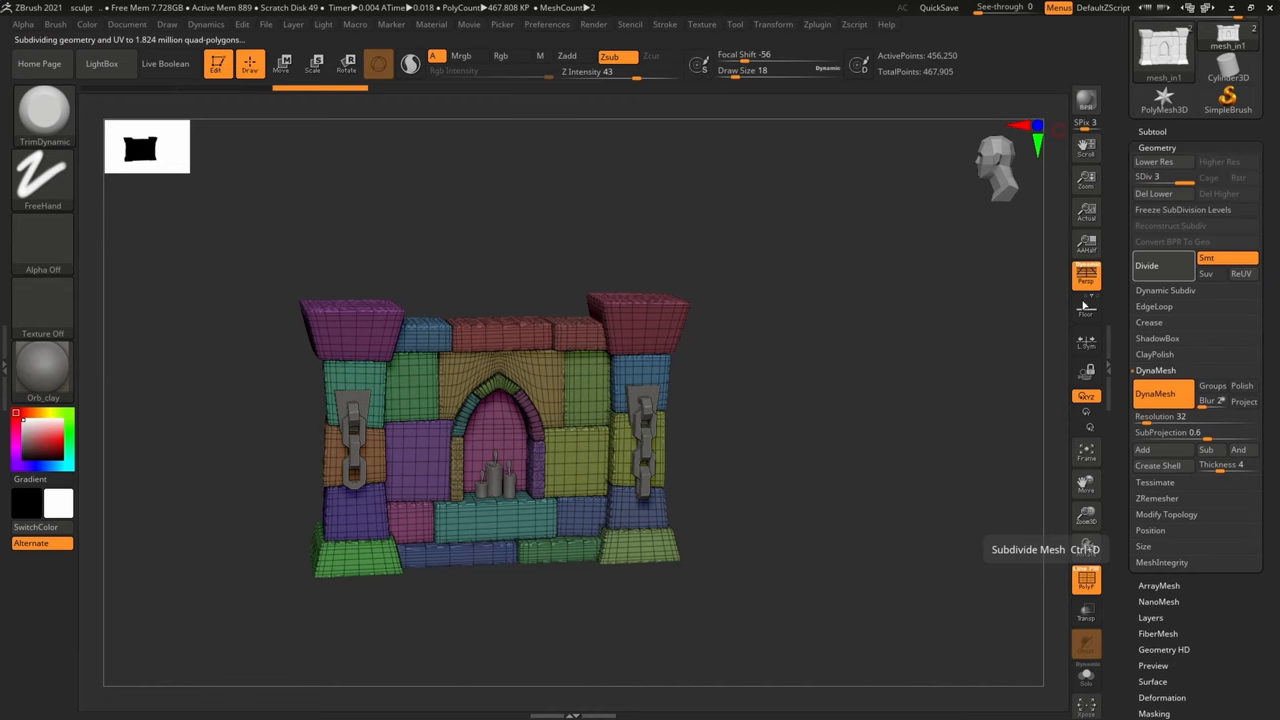
# Divide the wall subtool once so the bricks have enough polygons for detailing
pyautogui.click(1146, 264)
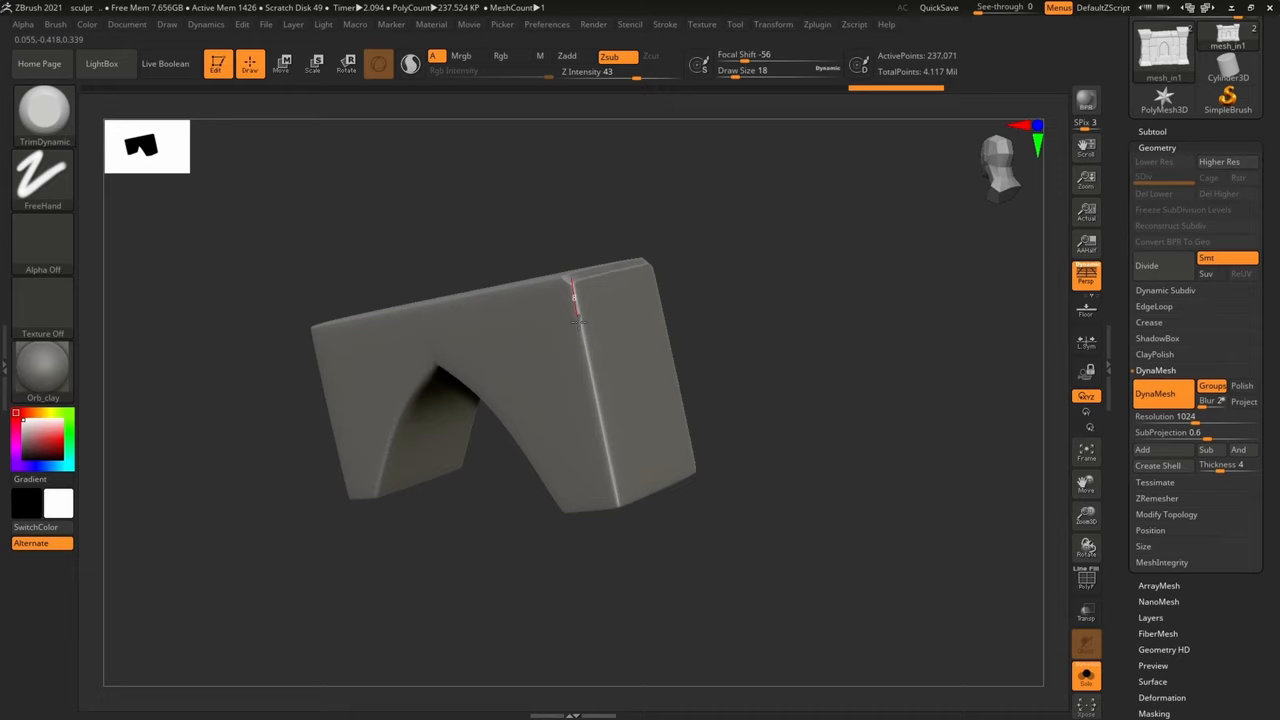
# Sculpt the arch stone's edge, then polish the brick block's corners to soften them
pyautogui.moveTo(576, 300); pyautogui.dragTo(644, 436)
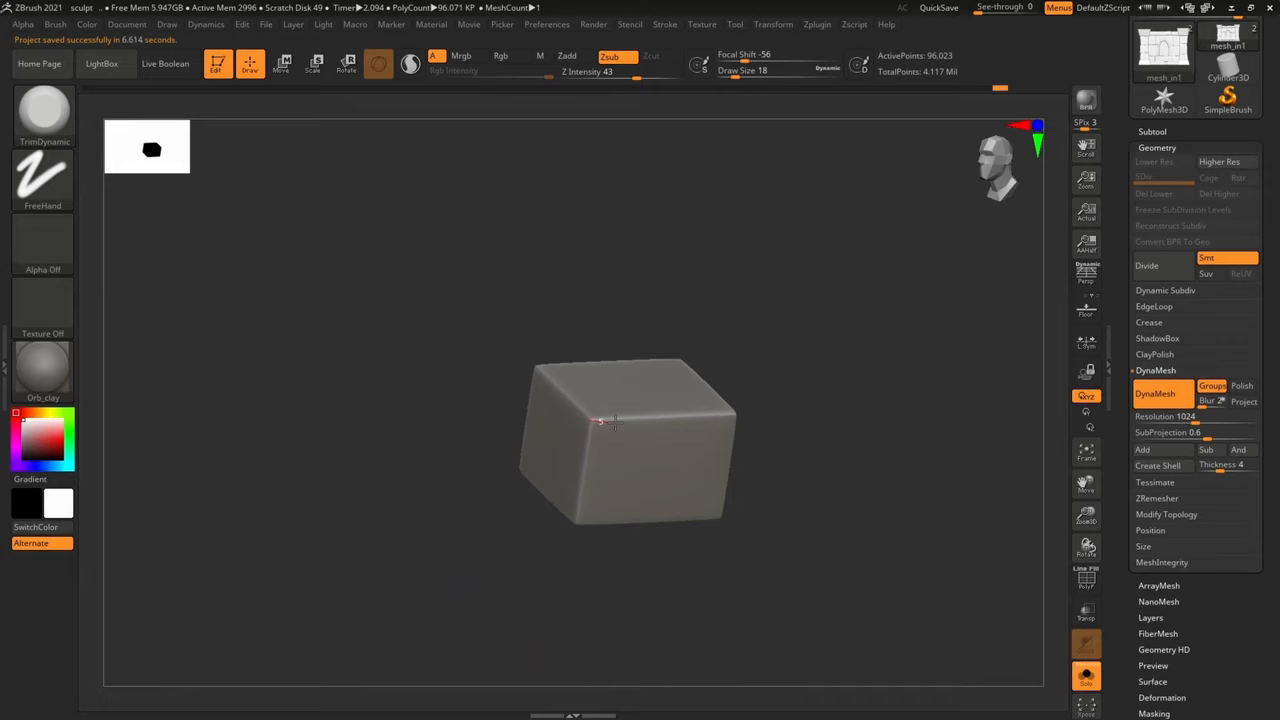
pyautogui.moveTo(616, 424); pyautogui.dragTo(490, 476)
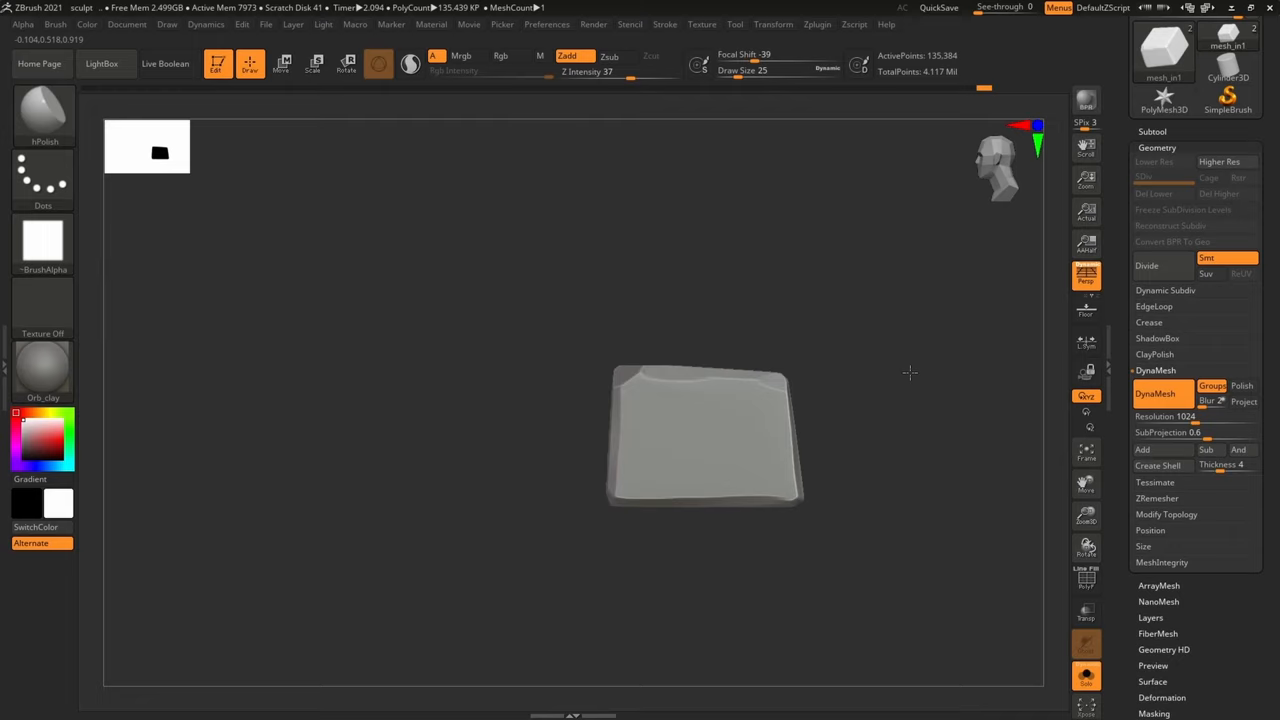
# Flatten the brick's top face with hPolish and bevel its corner edge
pyautogui.moveTo(700, 440); pyautogui.dragTo(690, 476)
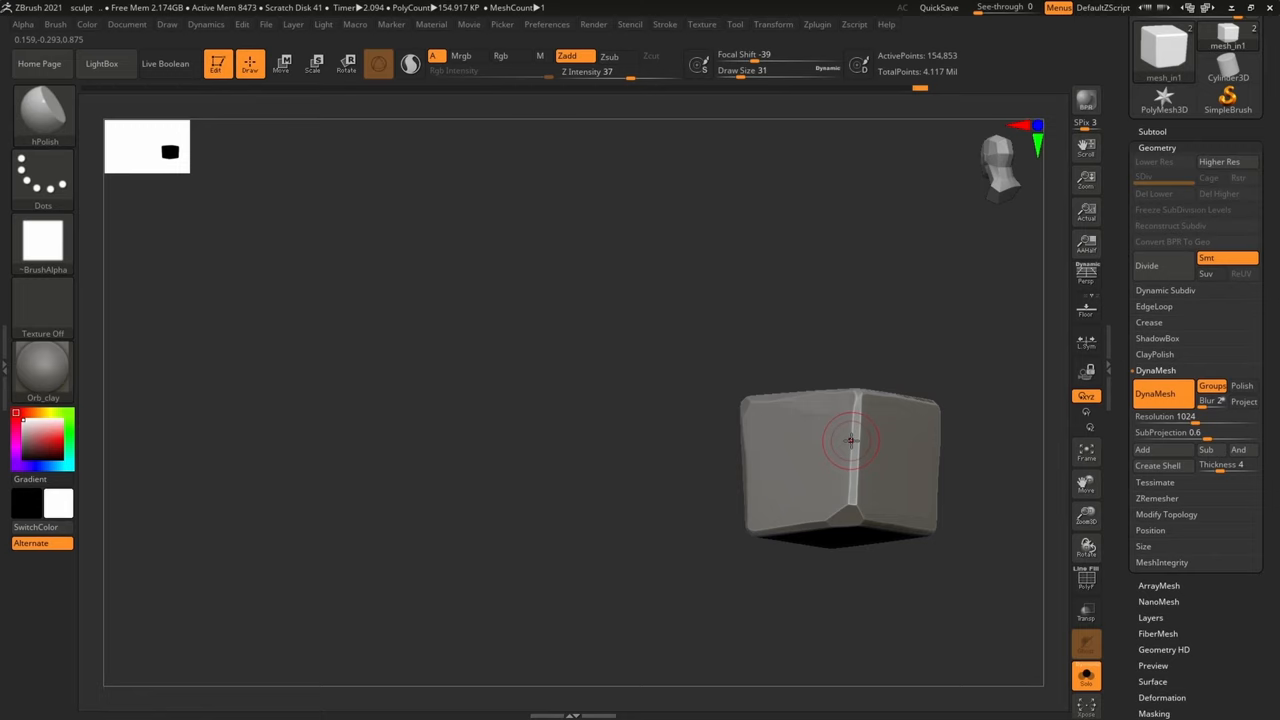
pyautogui.moveTo(850, 440); pyautogui.dragTo(720, 410)
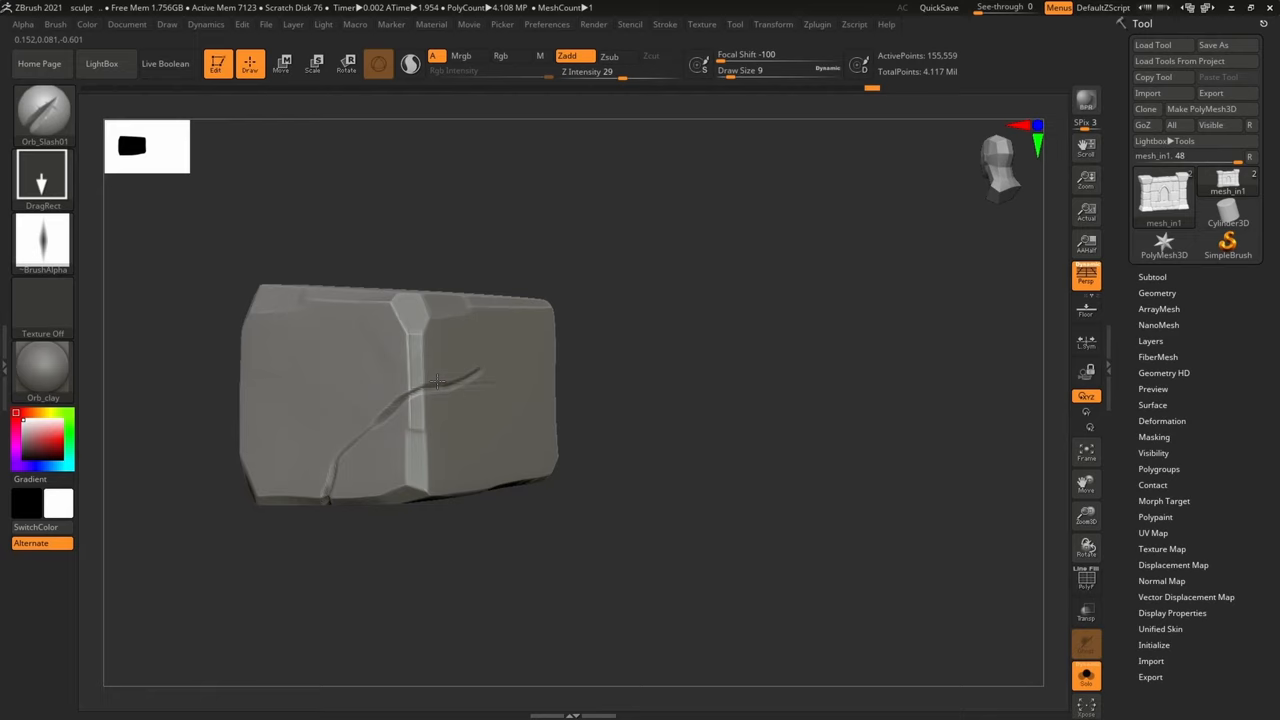
# Carve a Dam_Standard crack across the brick face
pyautogui.moveTo(400, 390); pyautogui.dragTo(670, 384)
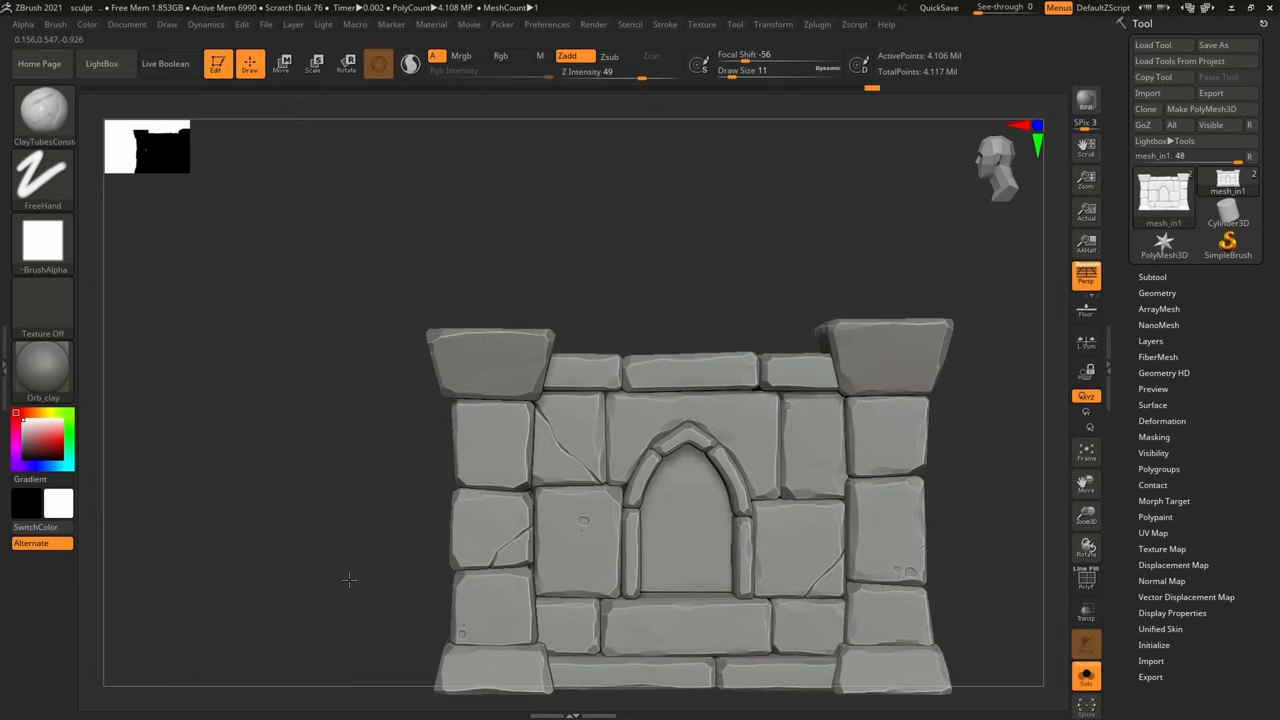
# Reveal all subtools, select the candles and bring up DynaMesh with its resolution adjusted
pyautogui.click(314, 62)
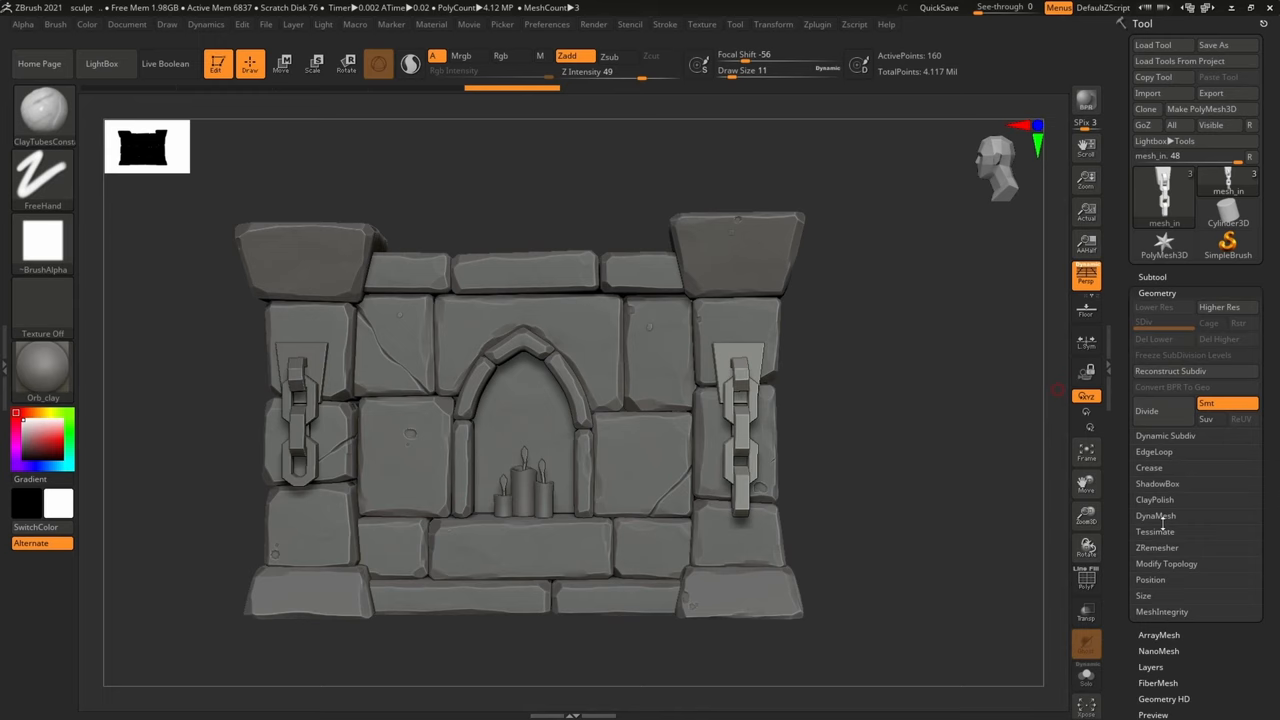
pyautogui.click(1156, 516)
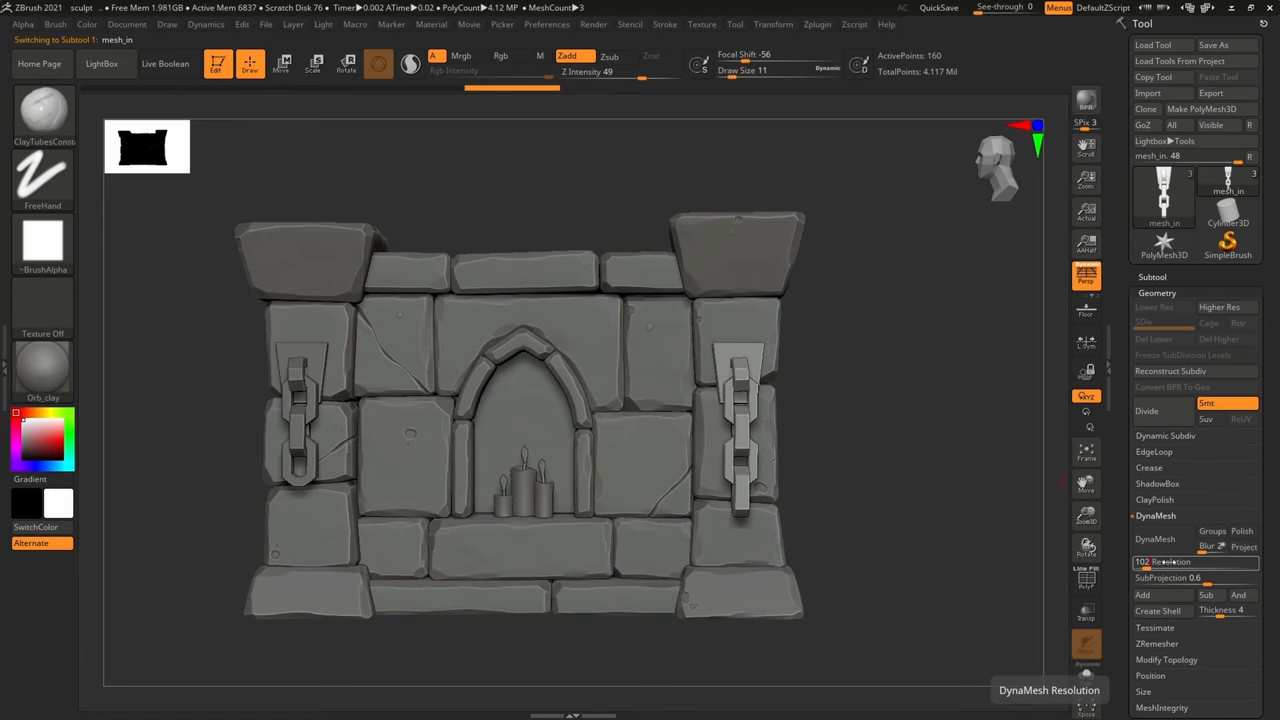
pyautogui.click(664, 24)
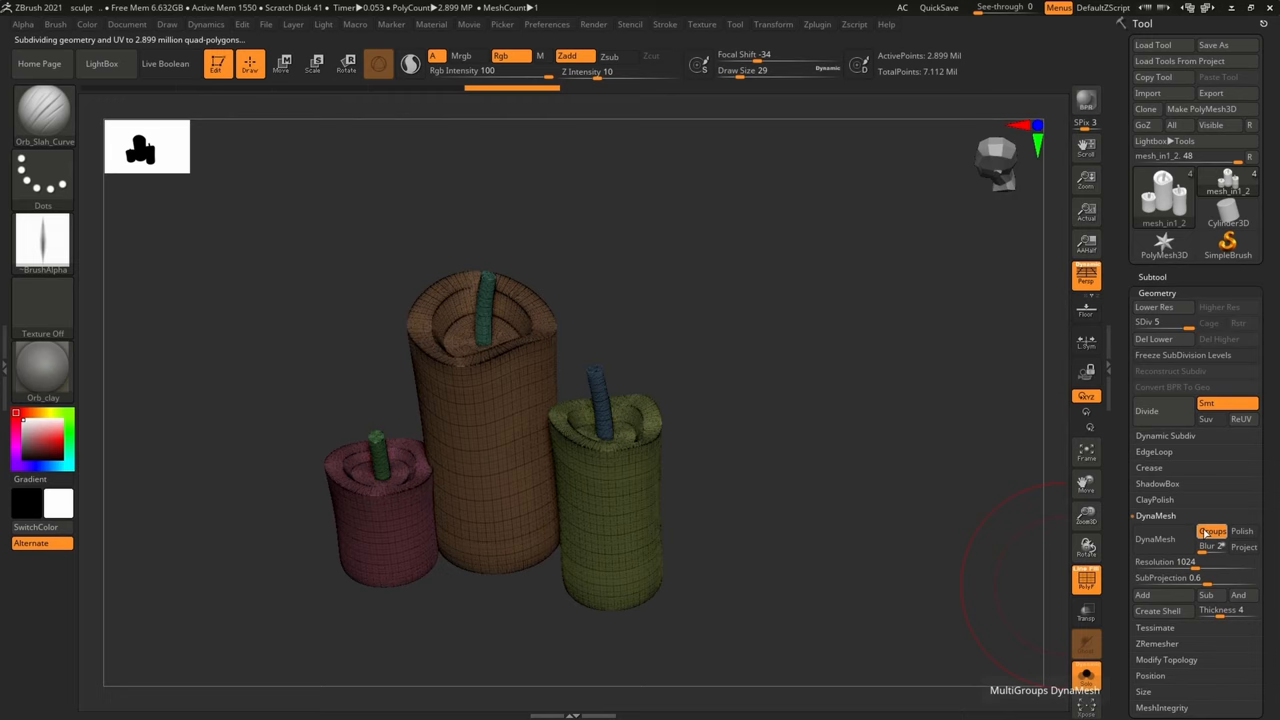
# Run DynaMesh per candle group, after sculpting the rims, and again to merge the wax drips
pyautogui.click(1156, 540)
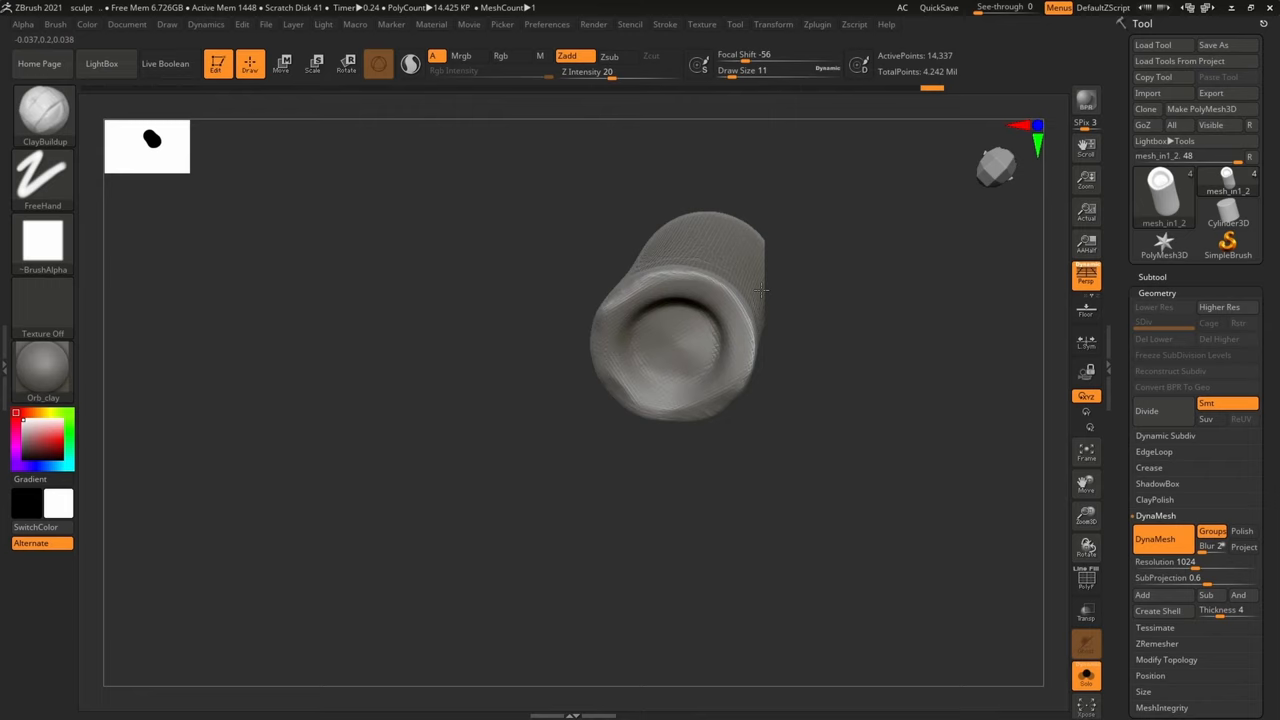
pyautogui.click(1156, 540)
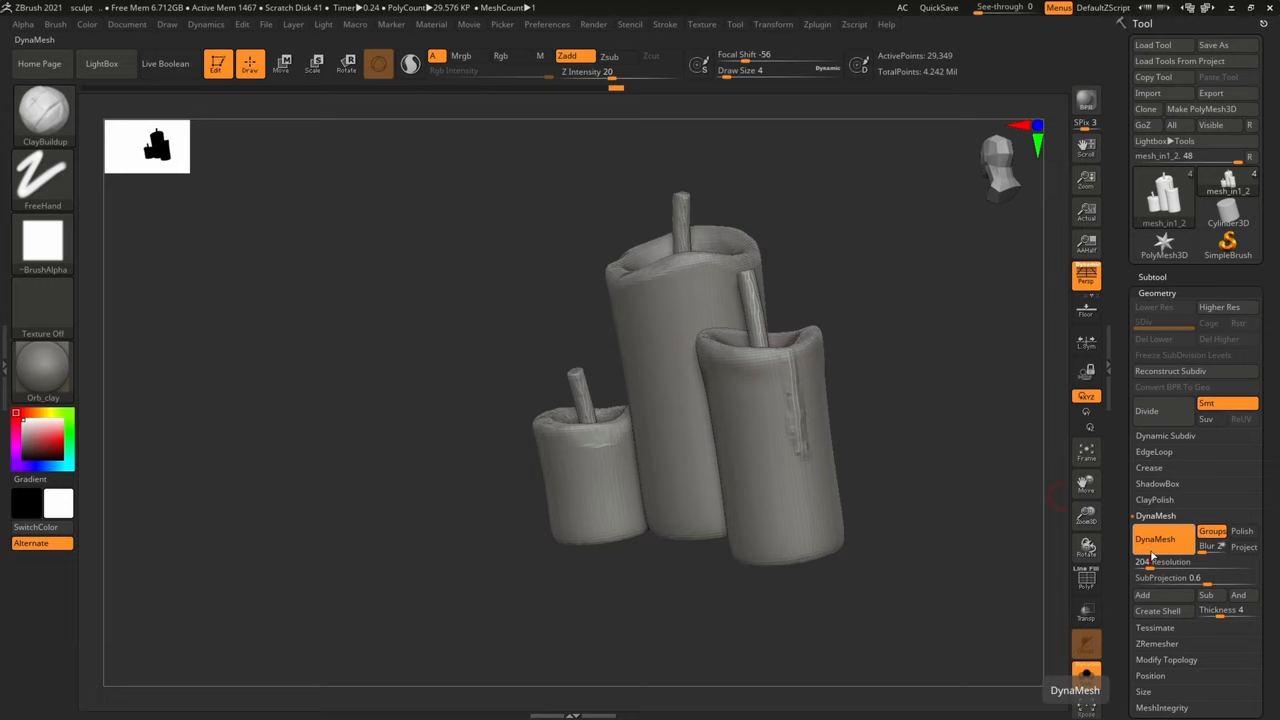
pyautogui.click(1156, 540)
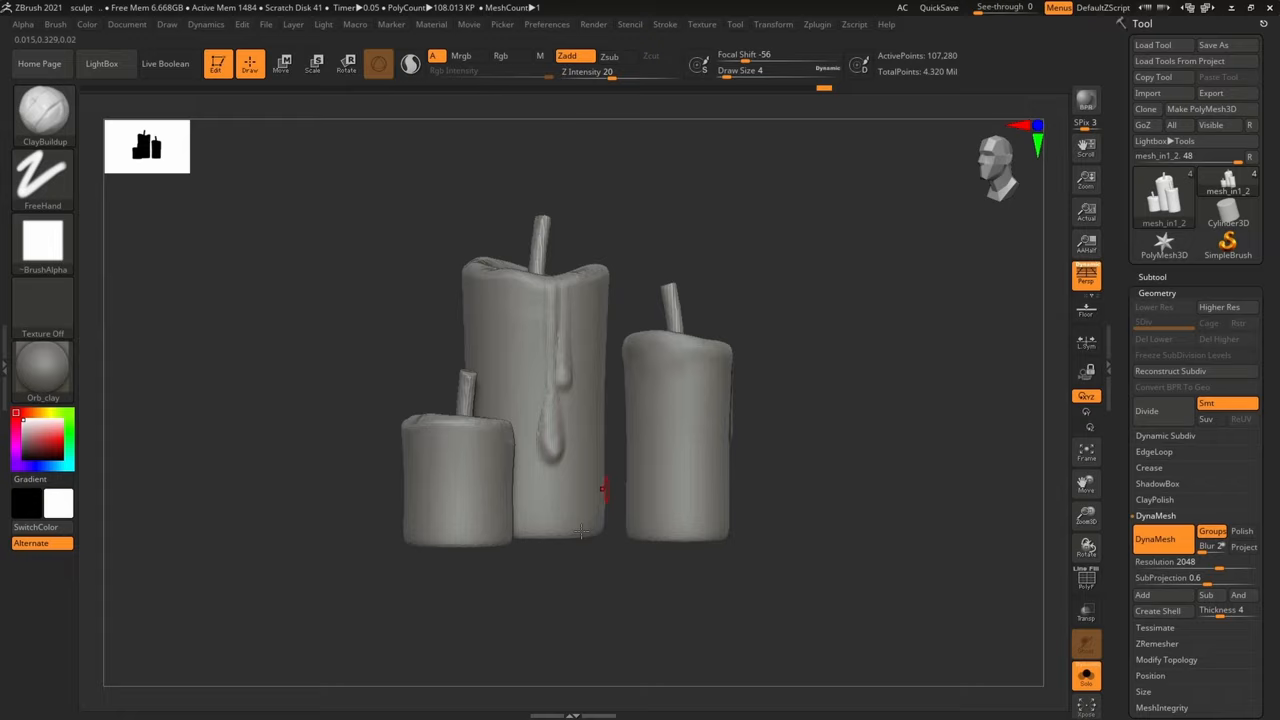